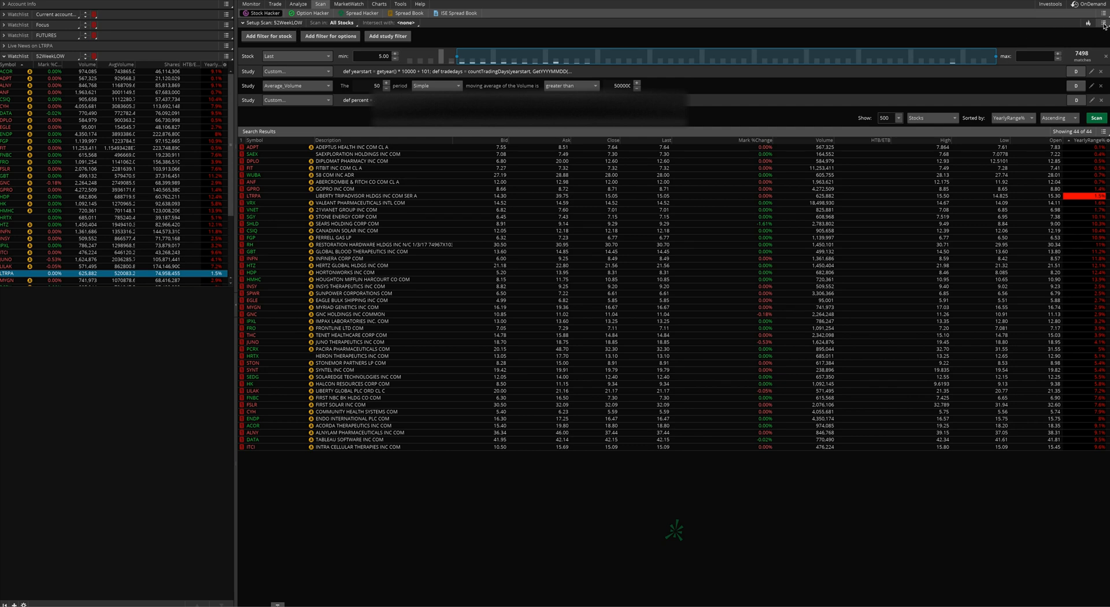
- Set the volume filter to a 30-period average above 1,000,000 and rerun the scan
left_click(1103, 25)
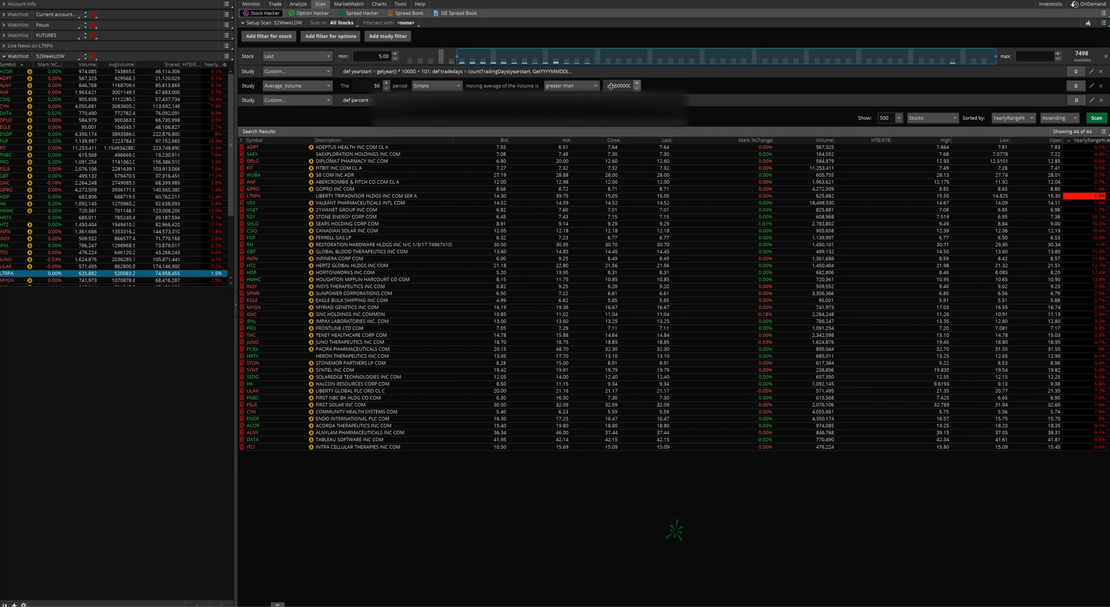
left_click(619, 85)
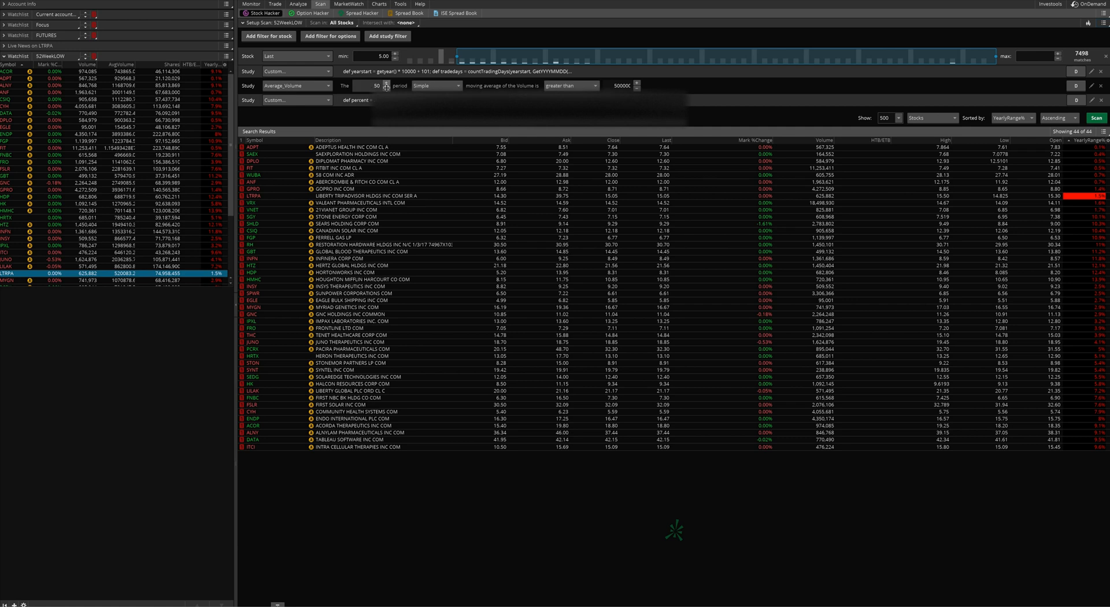
left_click(387, 88)
type("30")
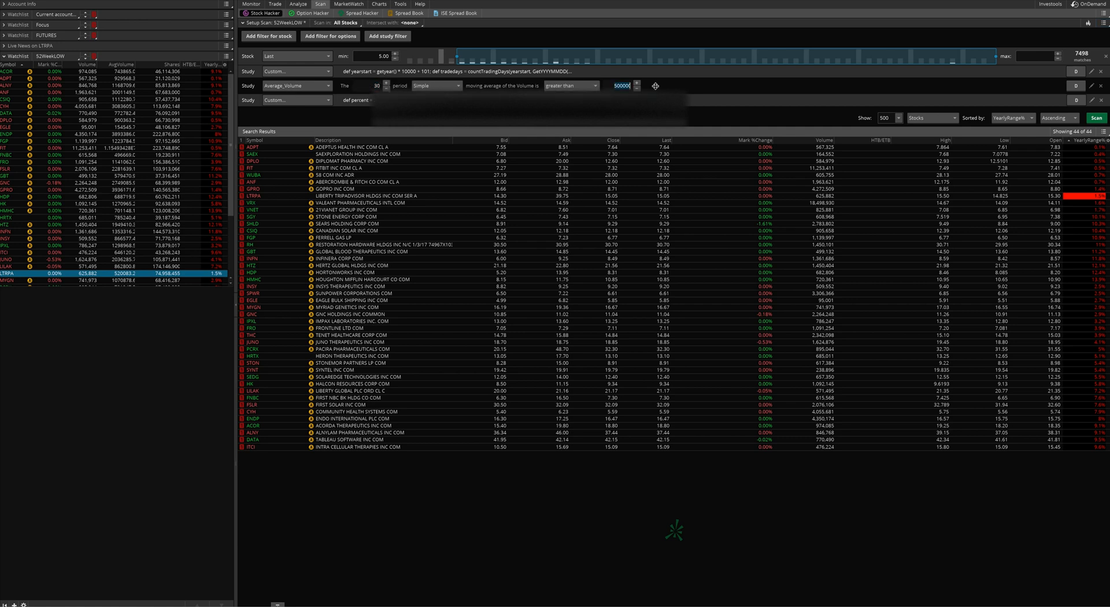
type("100000")
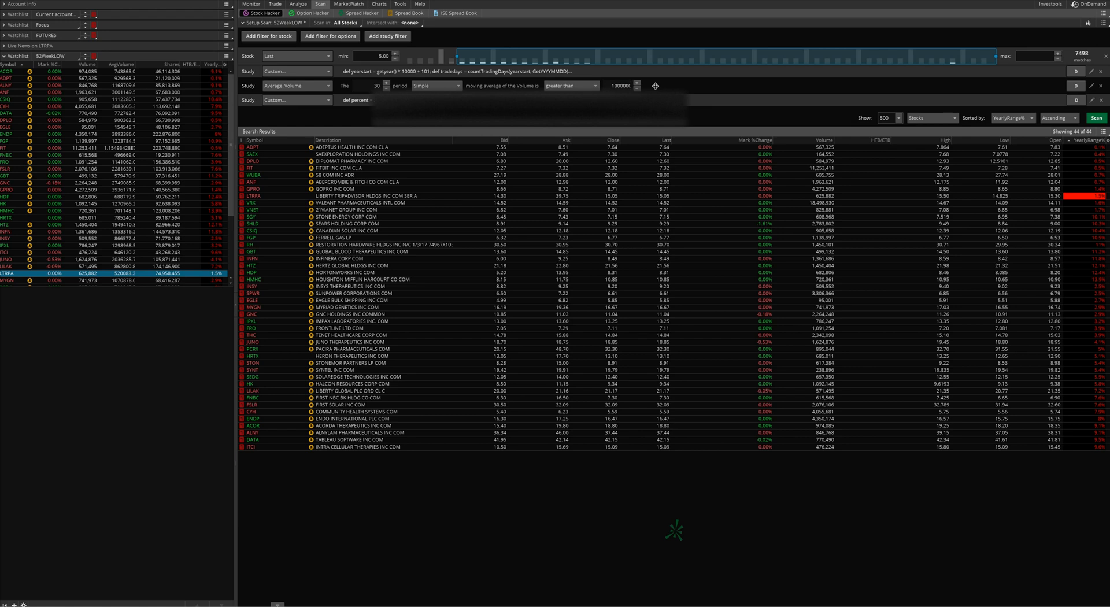
mouse_move(350, 113)
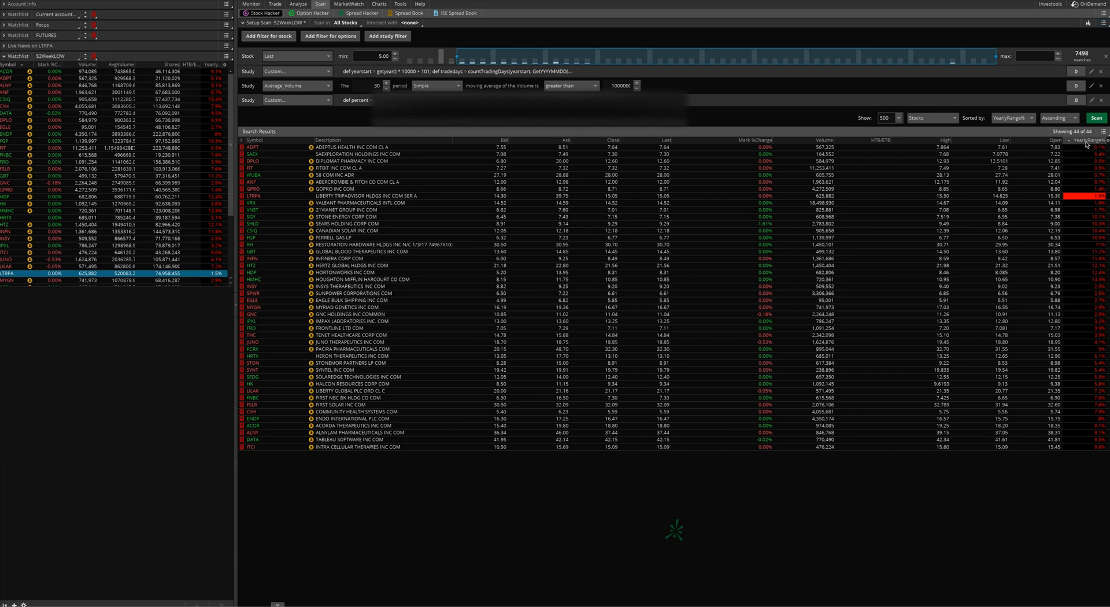
left_click(1096, 117)
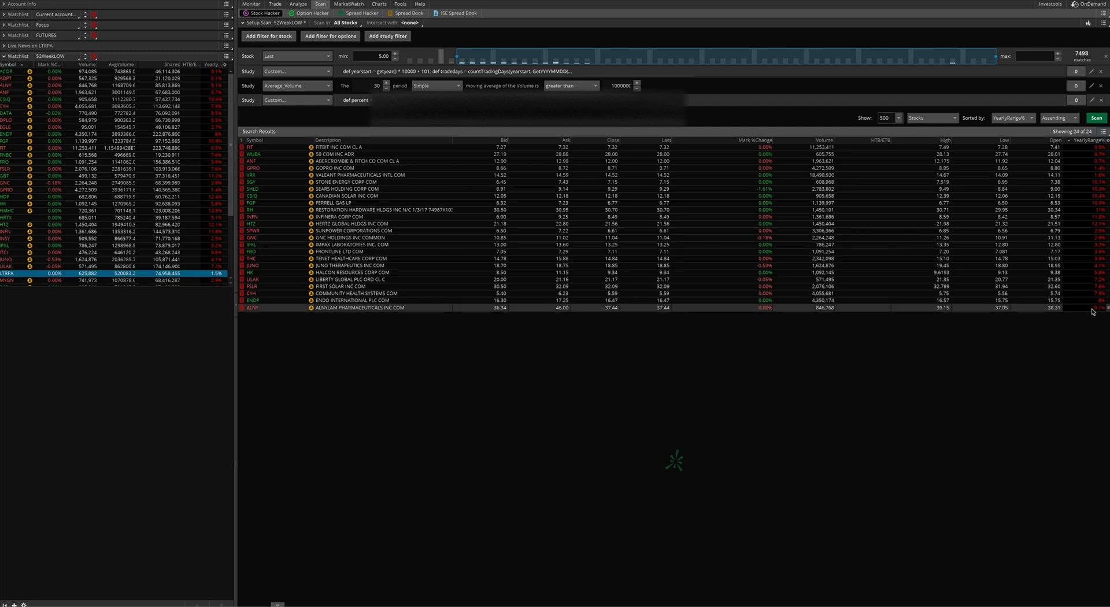
mouse_move(821, 329)
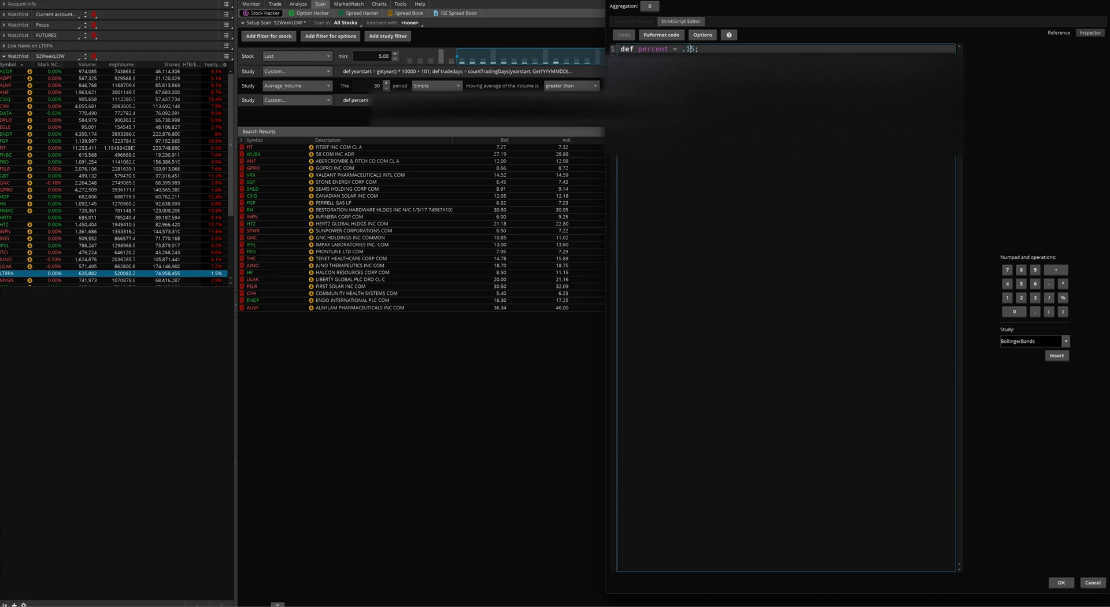
type("2")
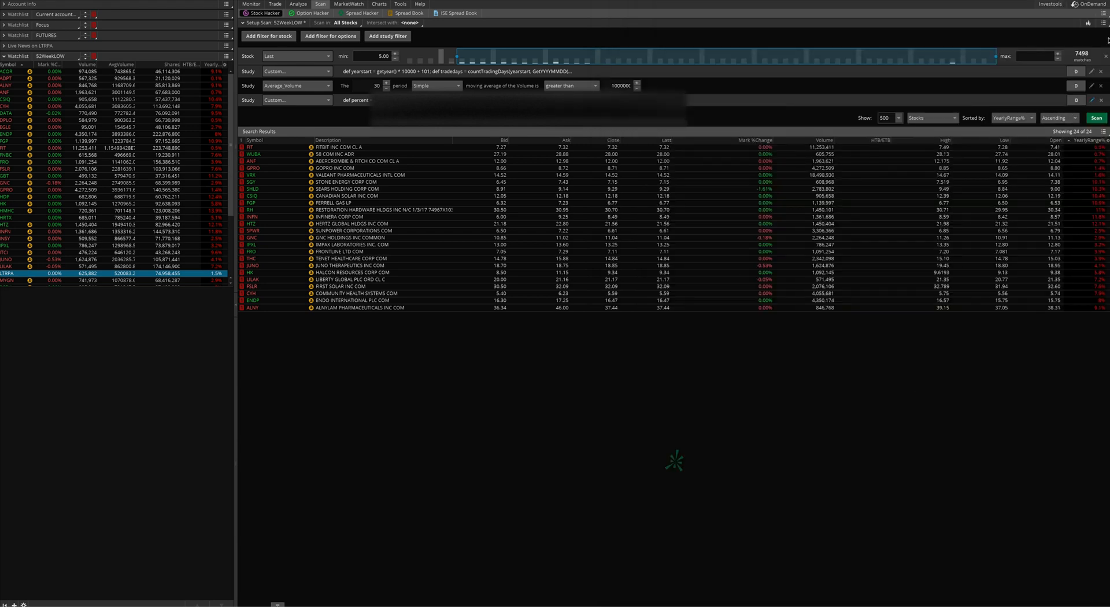
left_click(1102, 22)
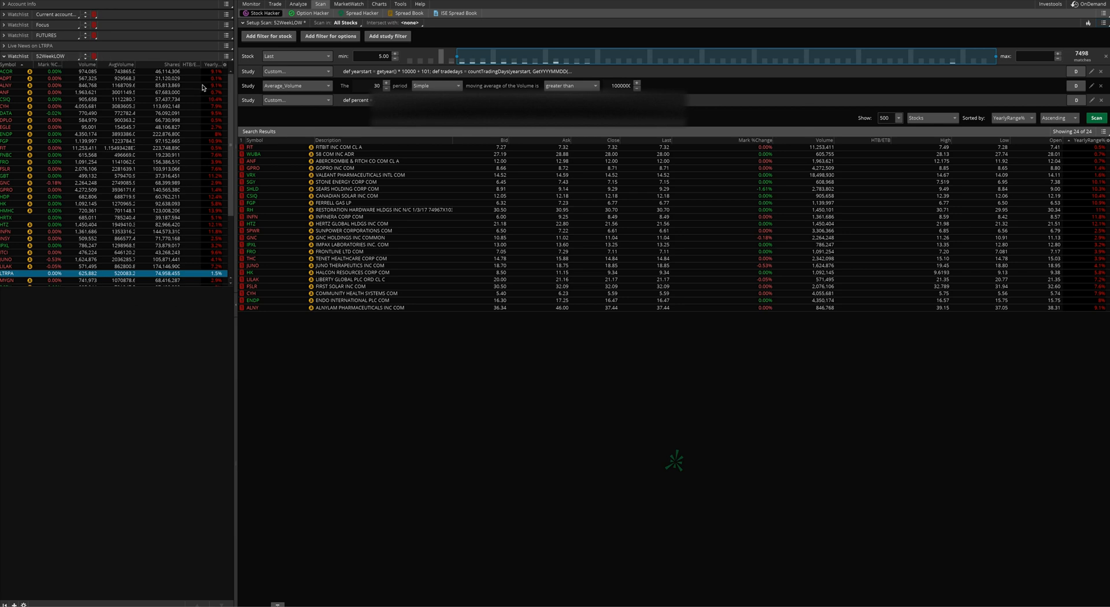
mouse_move(196, 306)
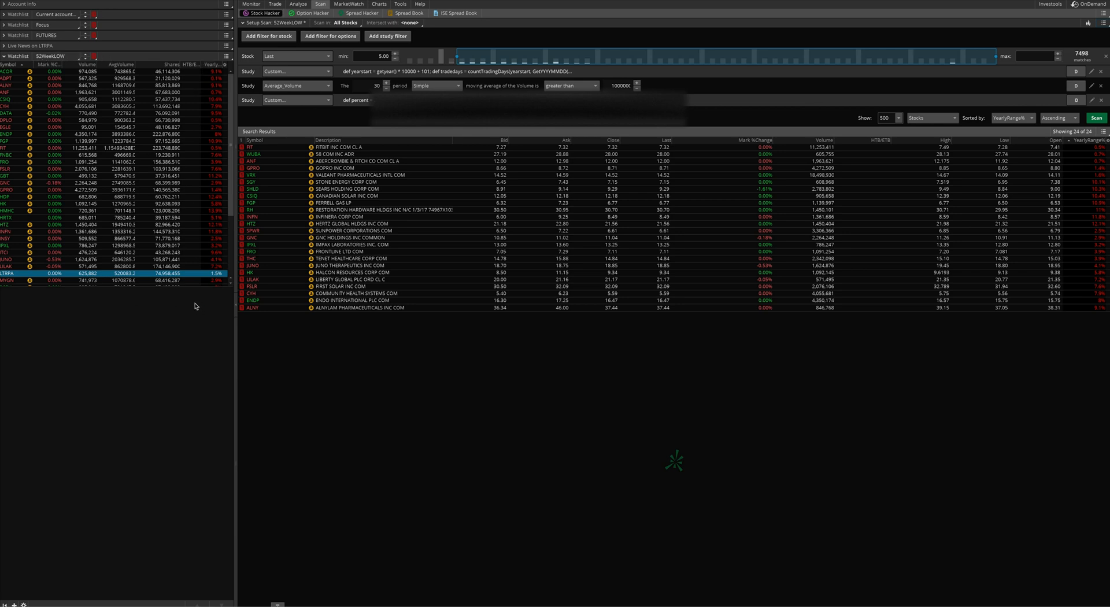
- View LTRPA's one-year daily chart, then return to the 24-stock scan
left_click(379, 4)
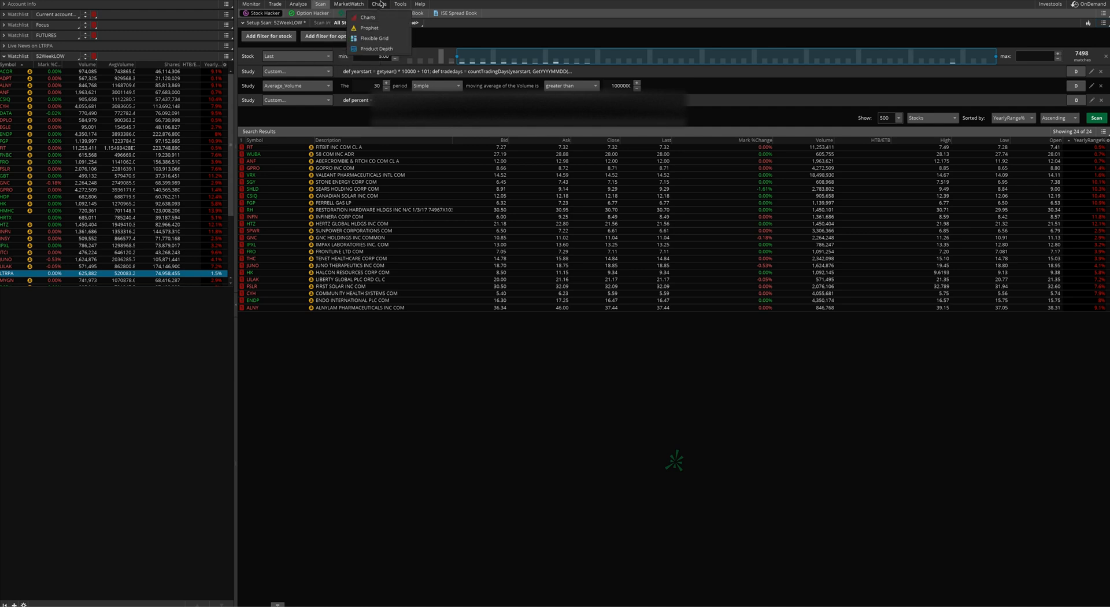
left_click(378, 5)
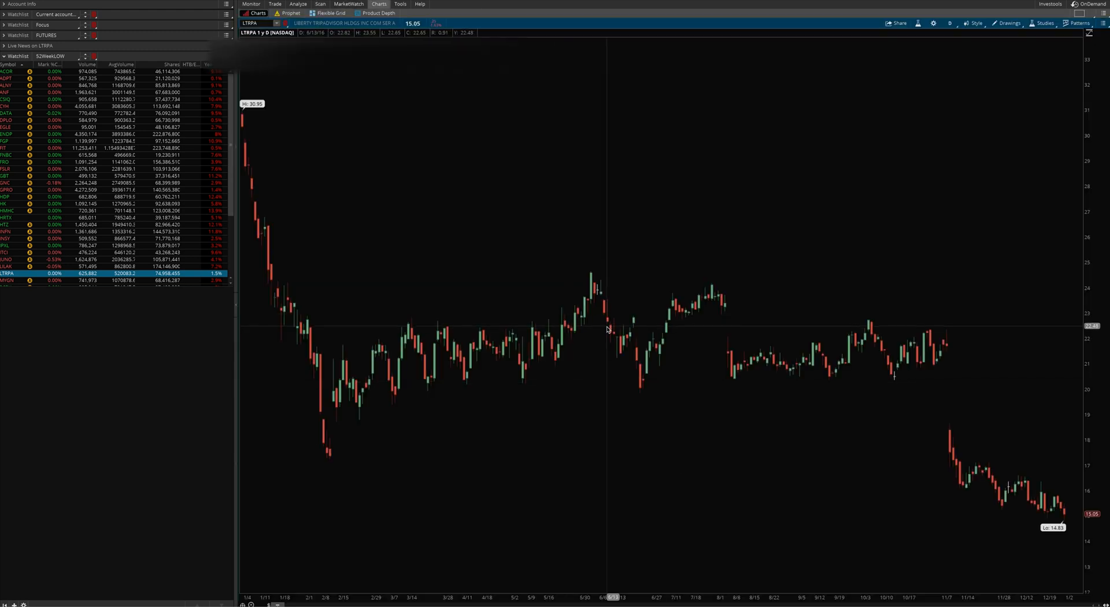
left_click(7, 142)
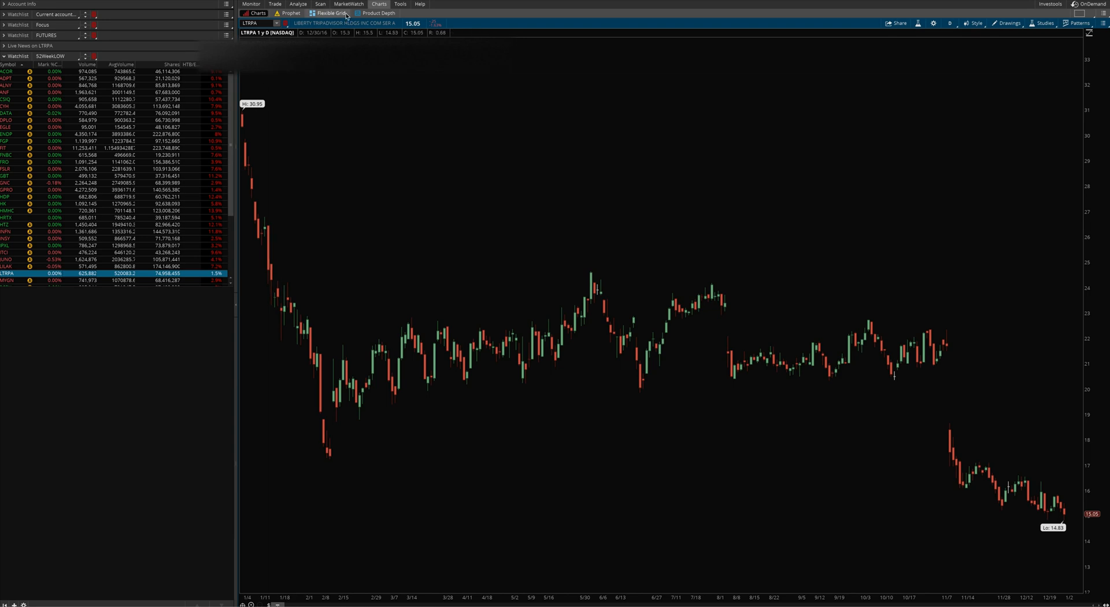
left_click(319, 4)
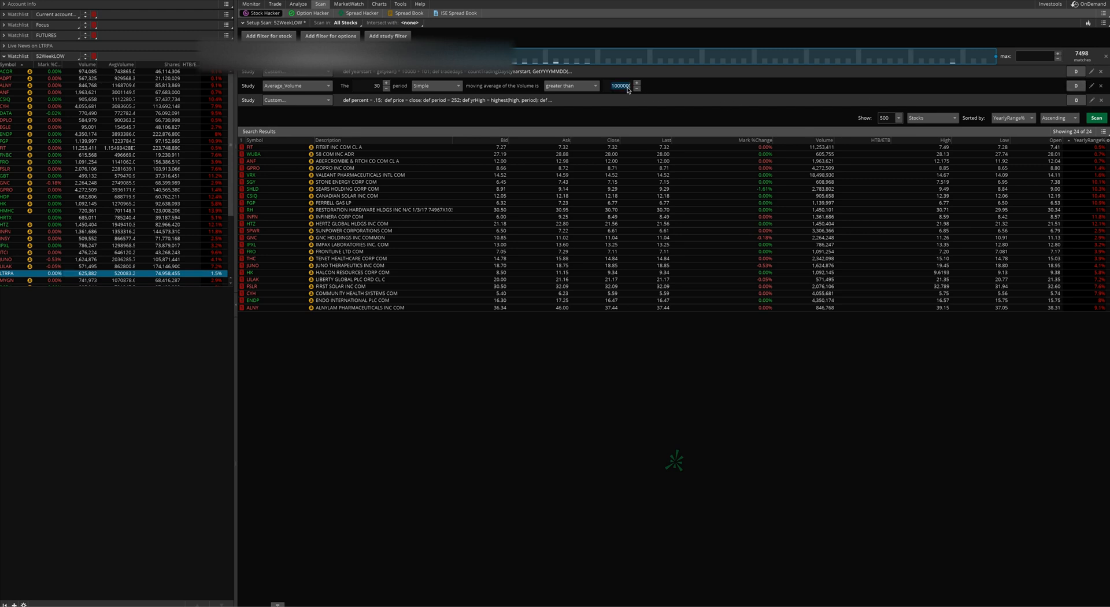
- Enter 500000 as the 50-period average volume threshold and apply it
type("500000")
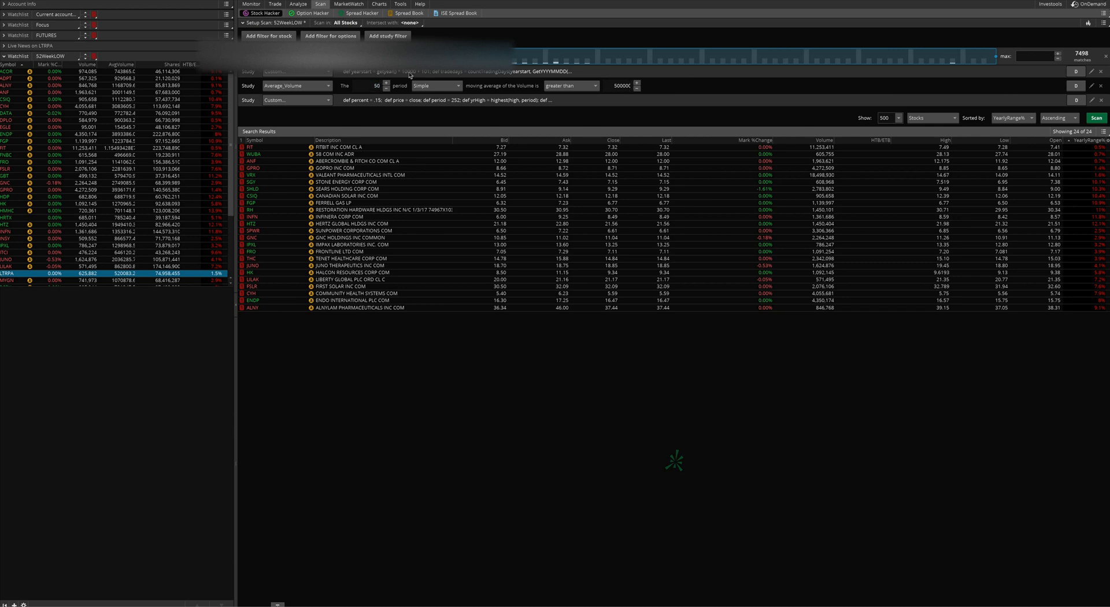
left_click(1096, 117)
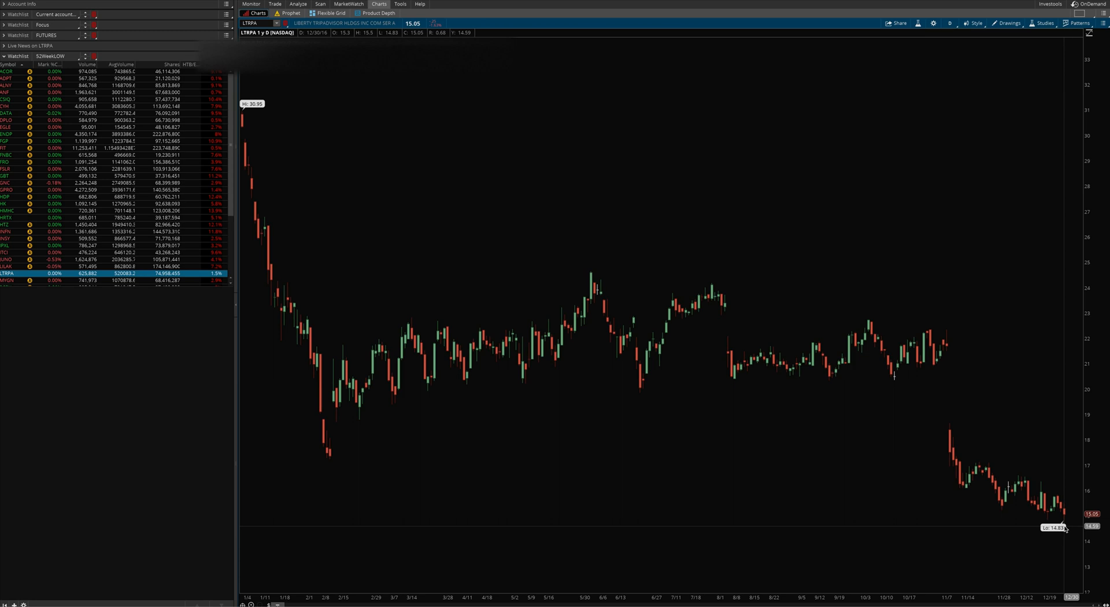
mouse_move(1065, 495)
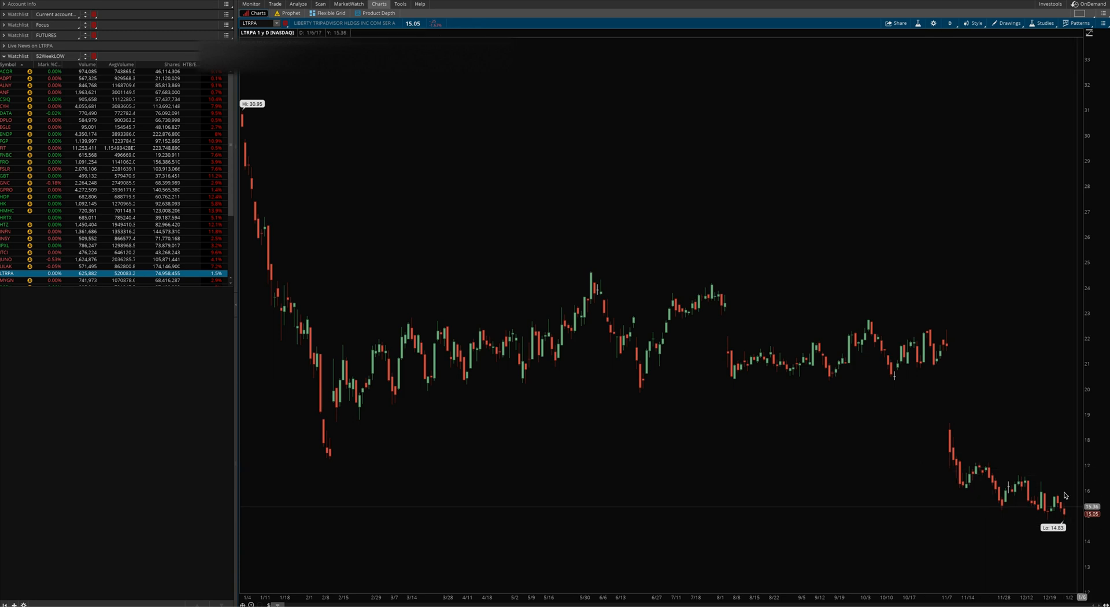
- Return to Stock Hacker and rerun the scan, which again lists 44 stocks
left_click(320, 3)
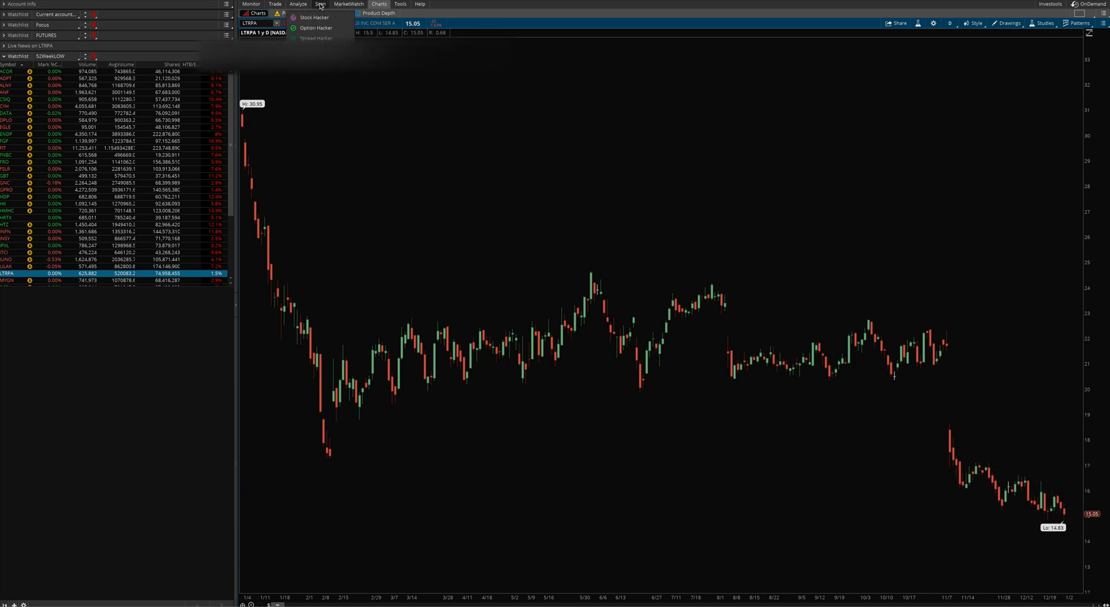
left_click(319, 4)
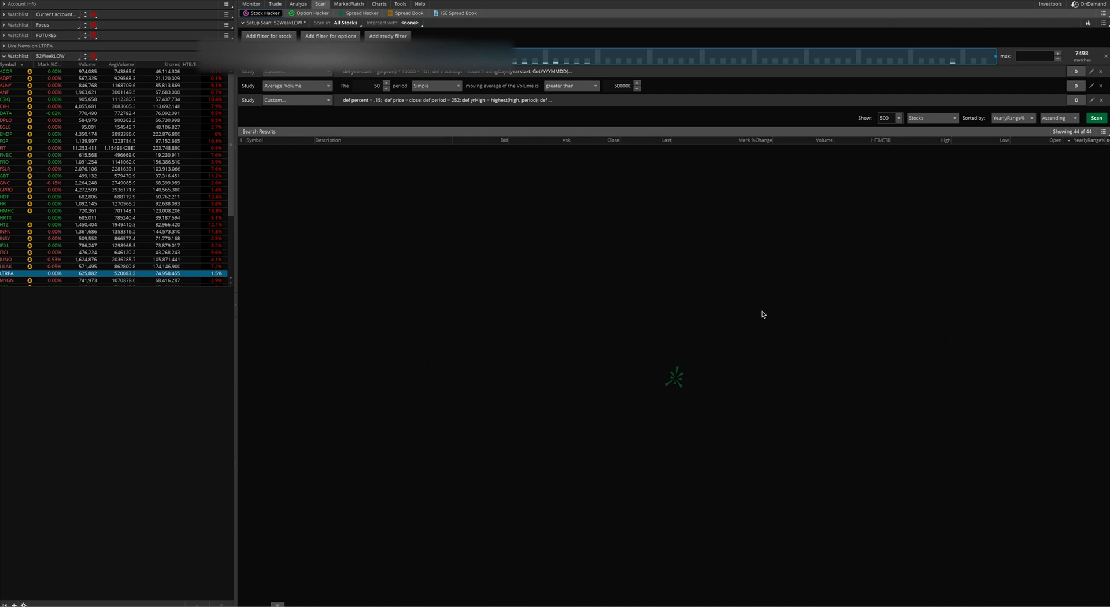
mouse_move(671, 240)
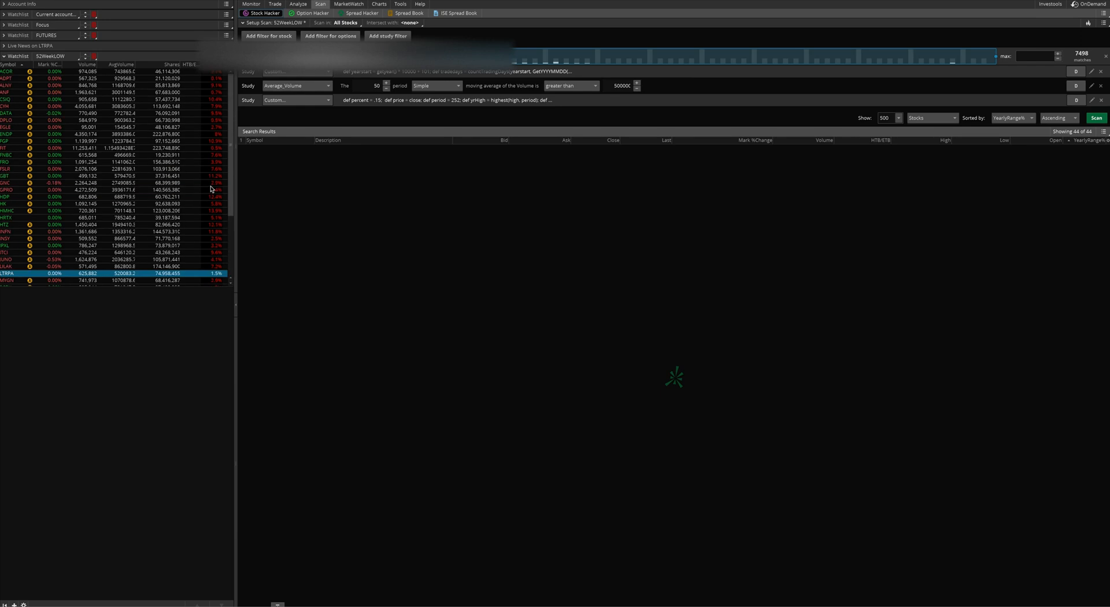
mouse_move(210, 189)
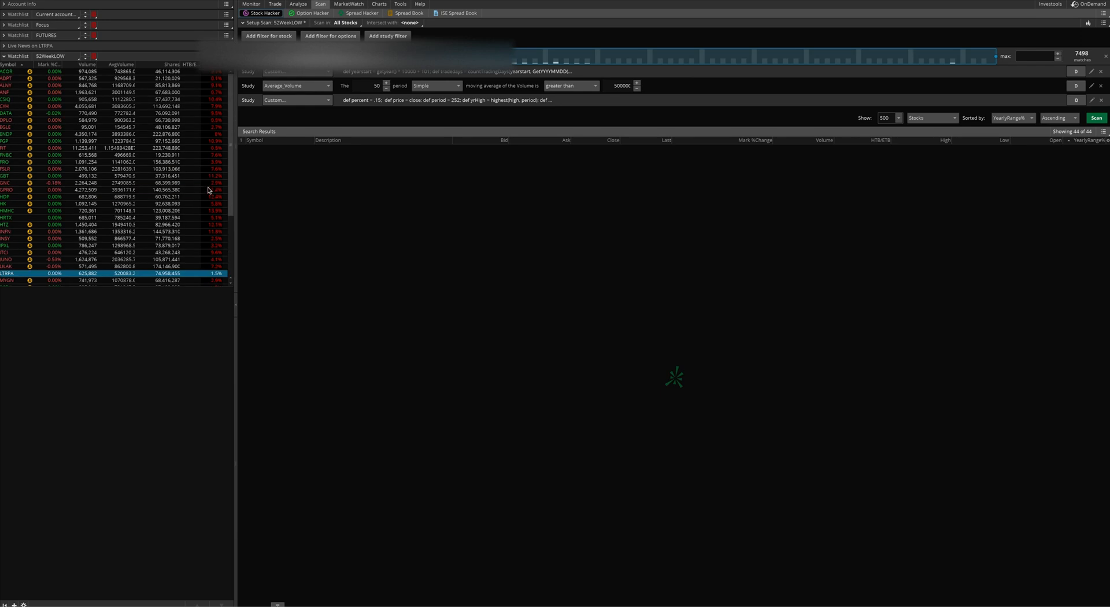
left_click(1095, 118)
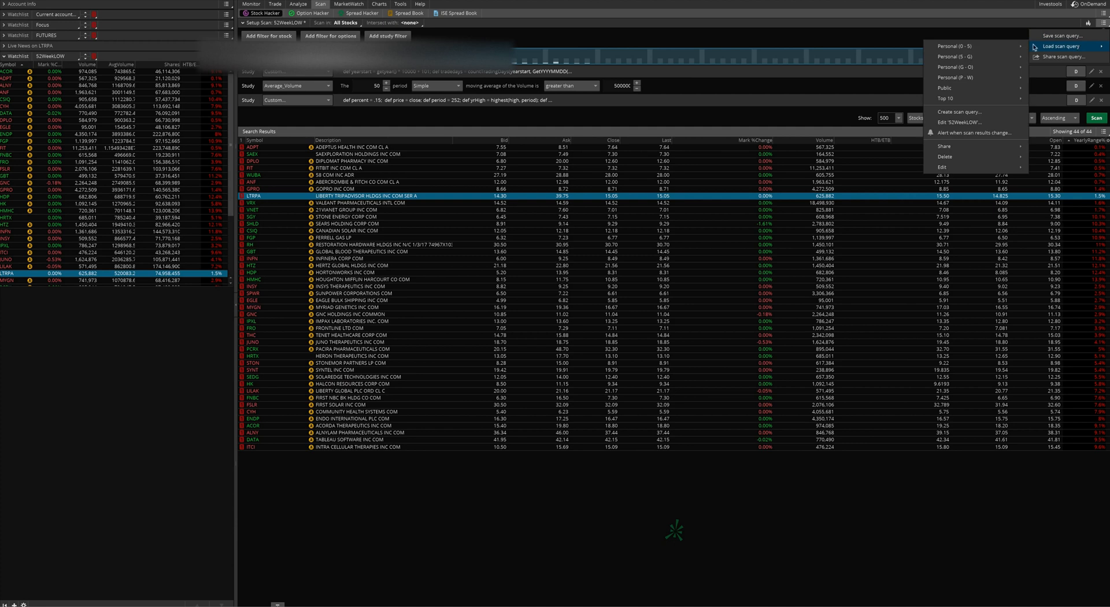
- Load the personal 52WeekHIGH scan query from the scan options menu
left_click(970, 46)
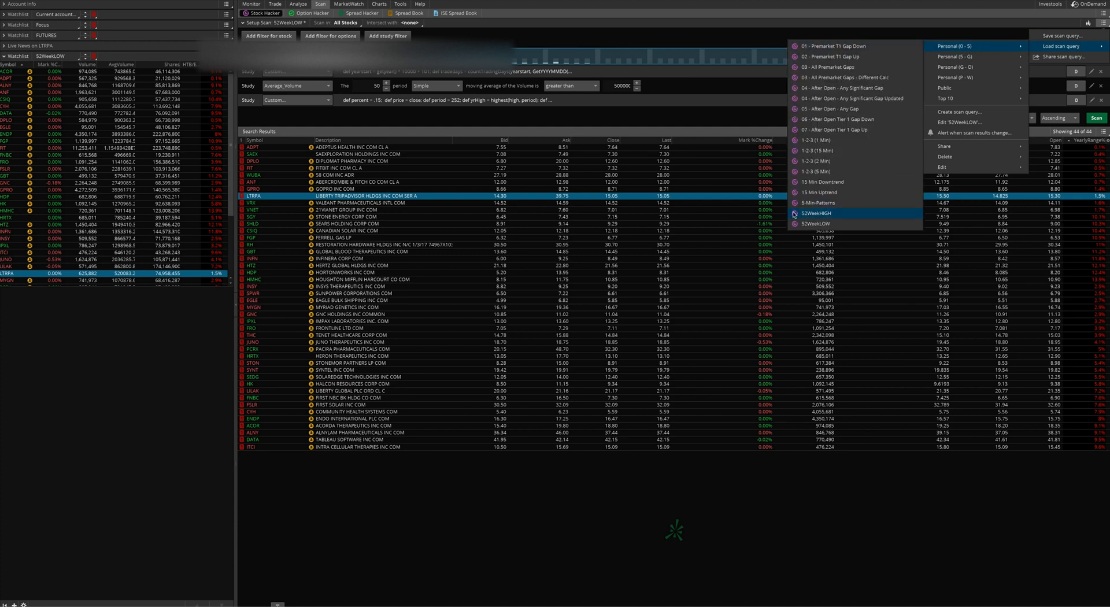
left_click(816, 213)
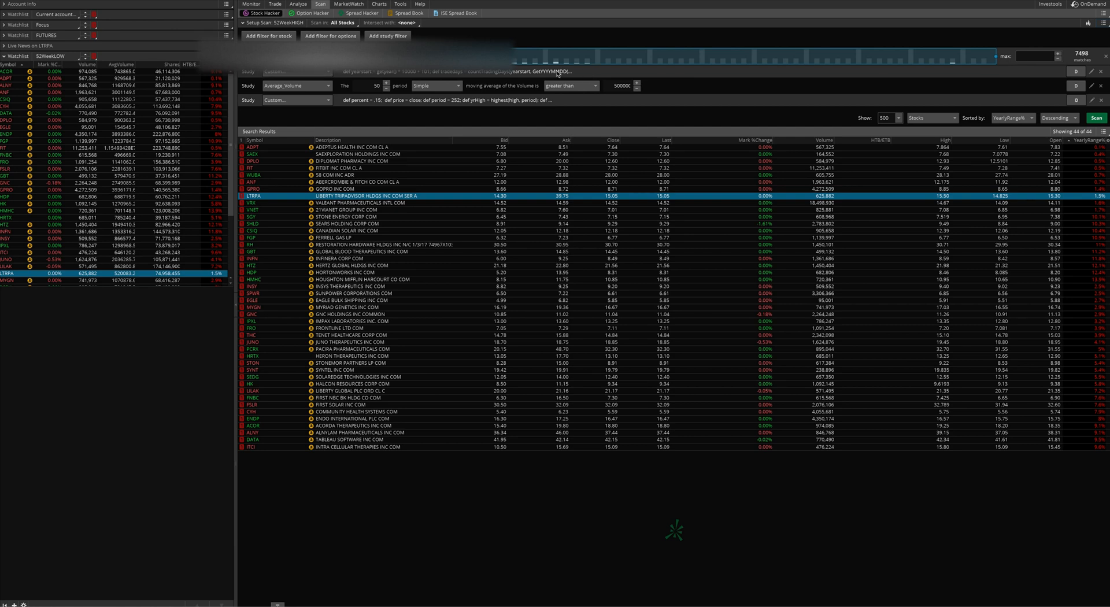
mouse_move(599, 88)
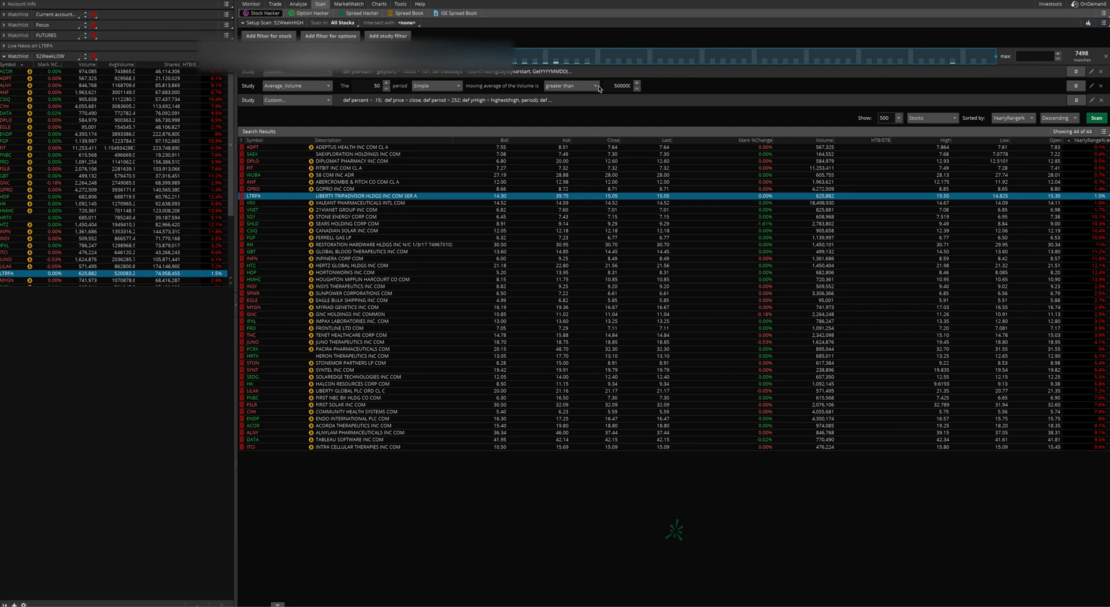
mouse_move(659, 89)
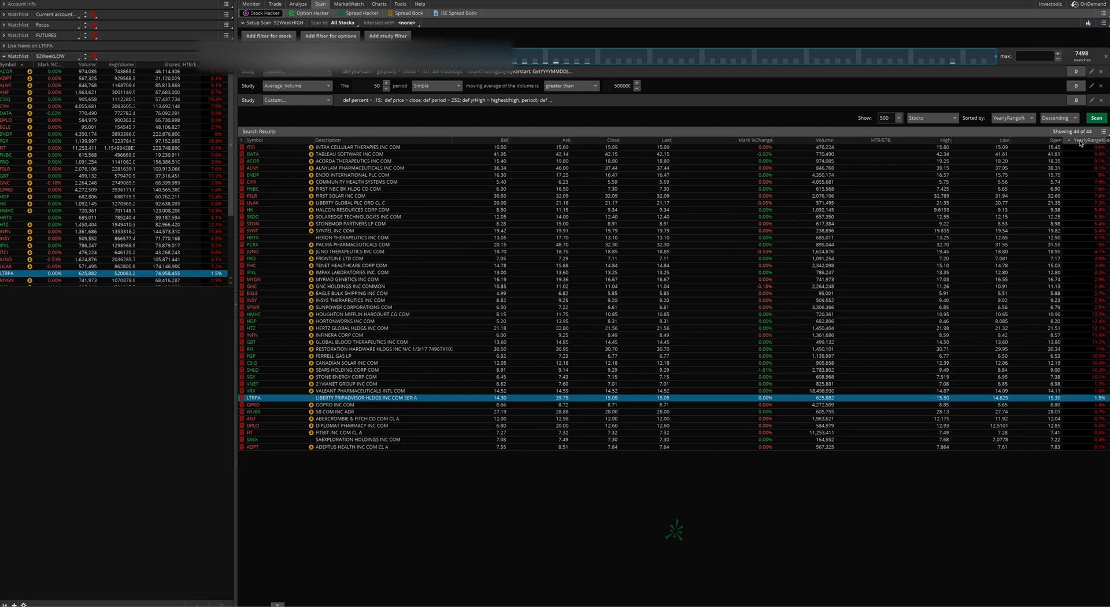
- Run the 52WeekHIGH scan for 95 results and switch the side watchlist to 52WeekHIGH
left_click(1096, 117)
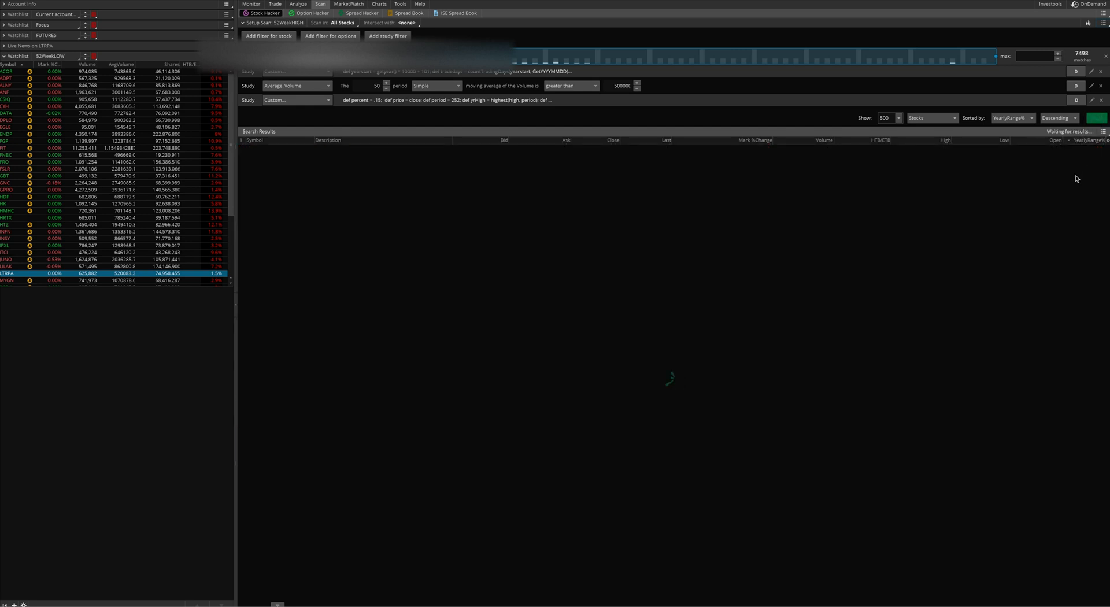
mouse_move(547, 186)
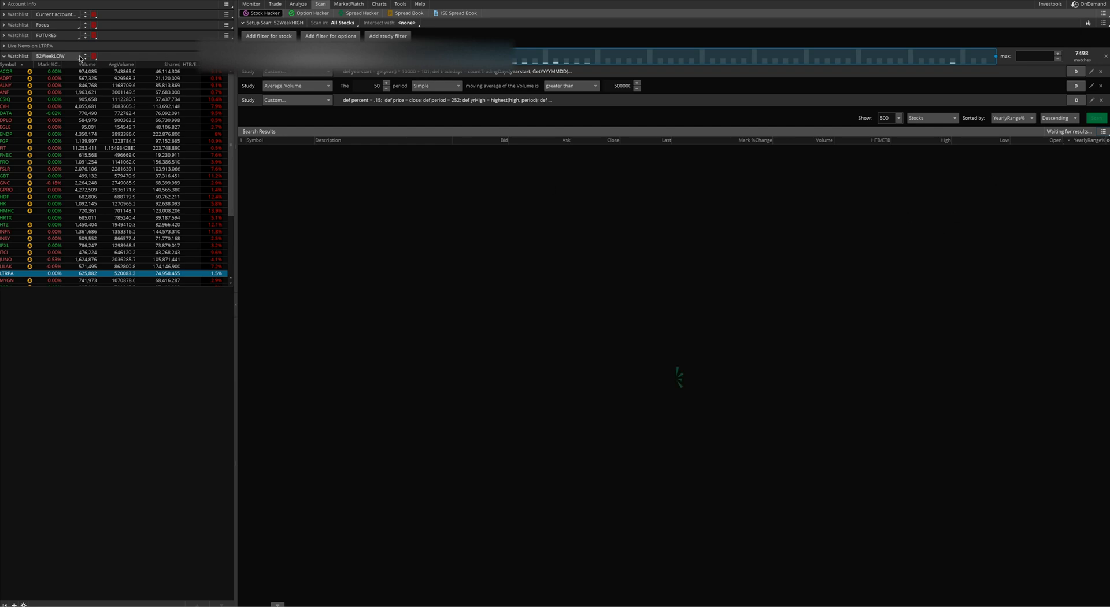
left_click(49, 56)
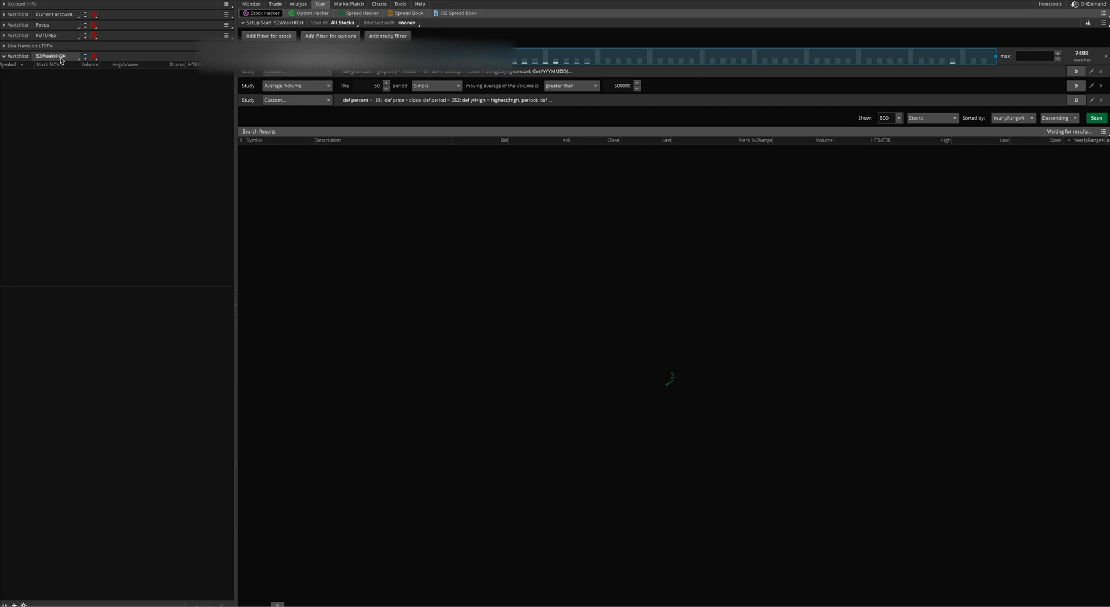
left_click(1096, 117)
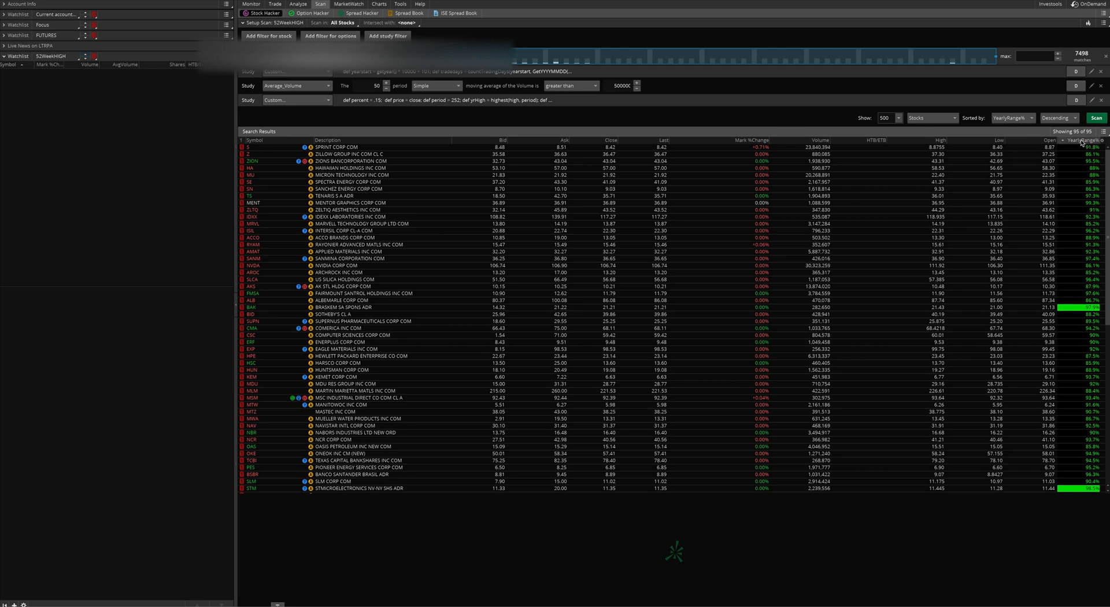
mouse_move(1075, 144)
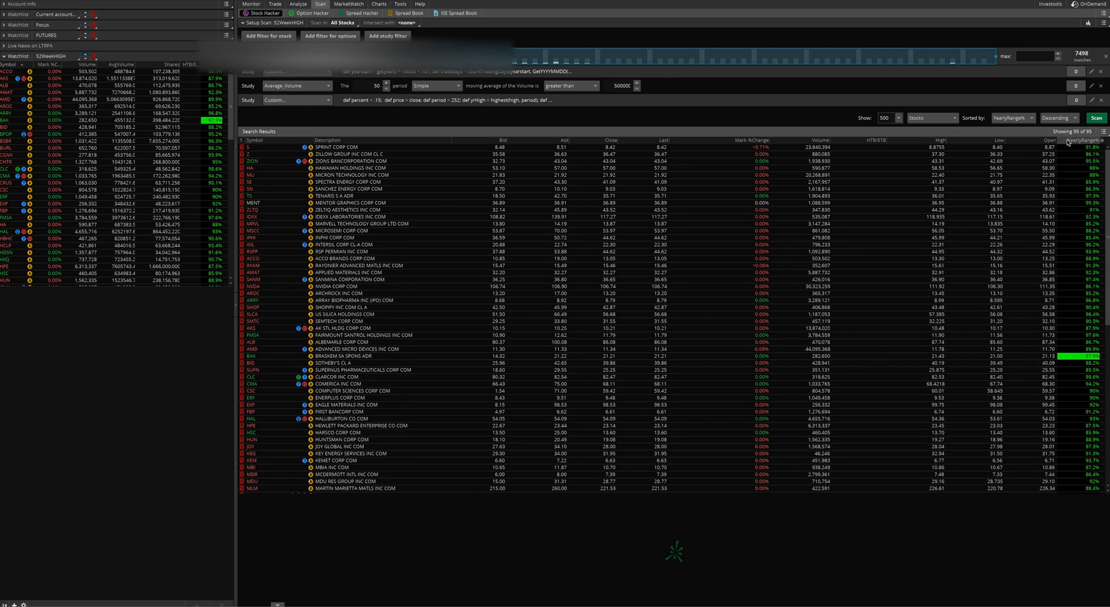
mouse_move(1076, 144)
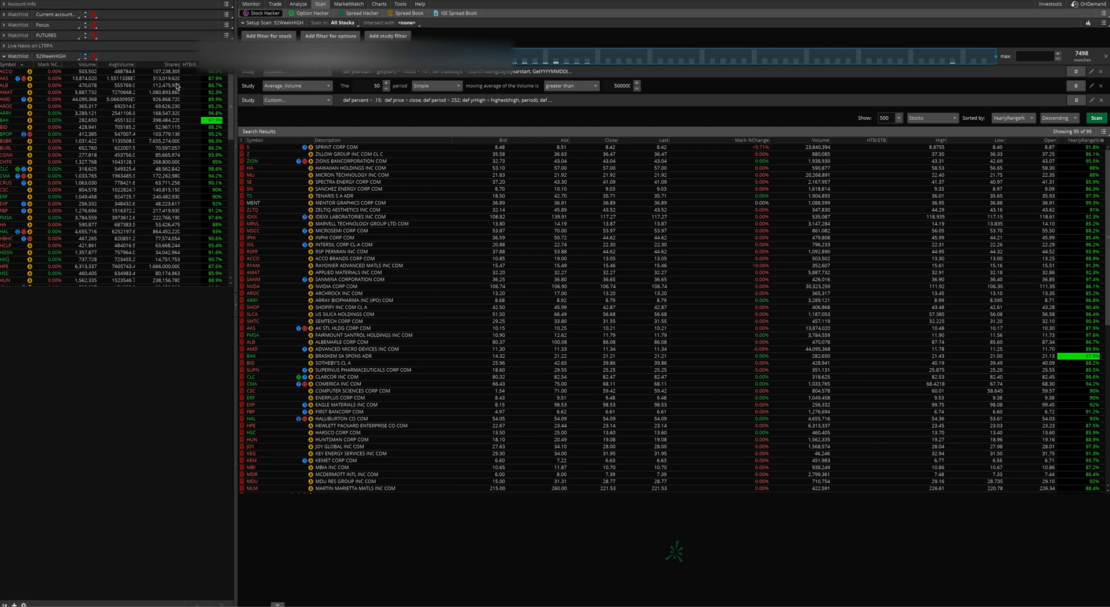
mouse_move(211, 128)
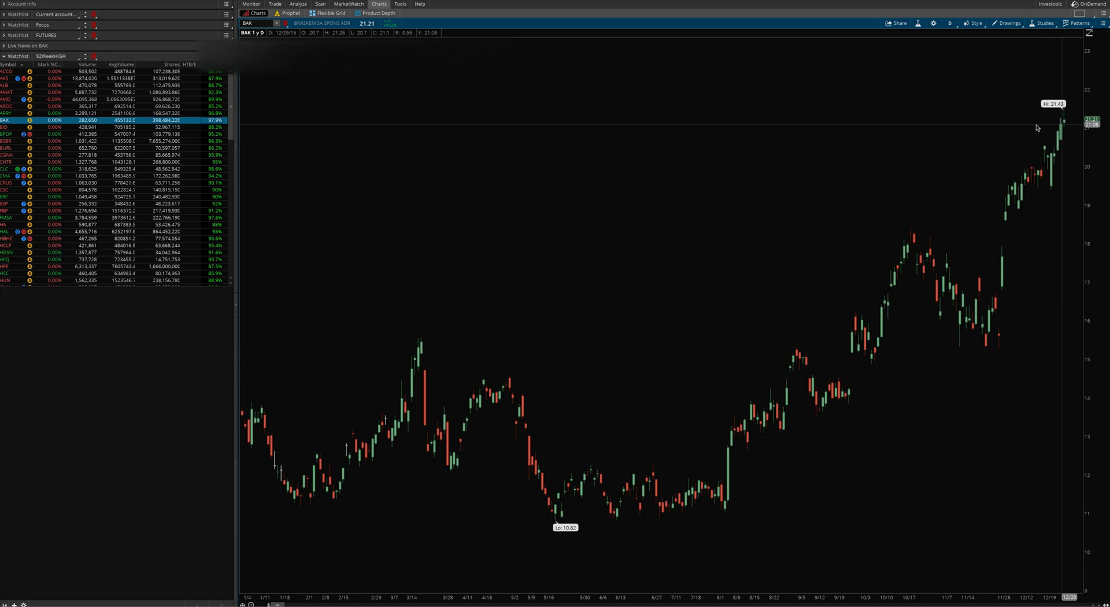
- View the daily charts of BAK and BPOP from the 52WeekHIGH watchlist
left_click(7, 134)
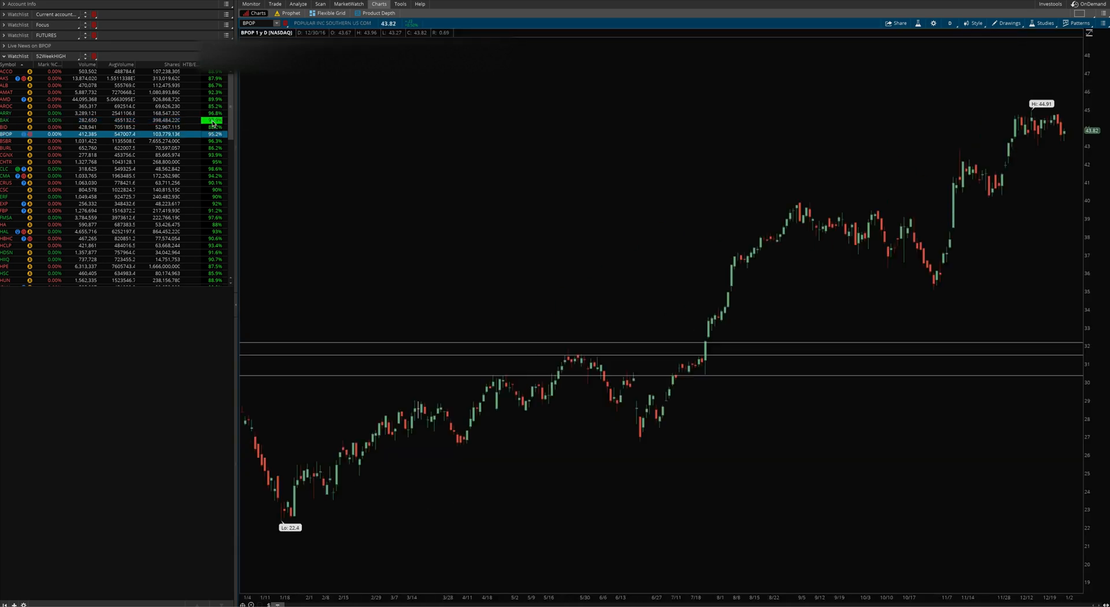
left_click(319, 4)
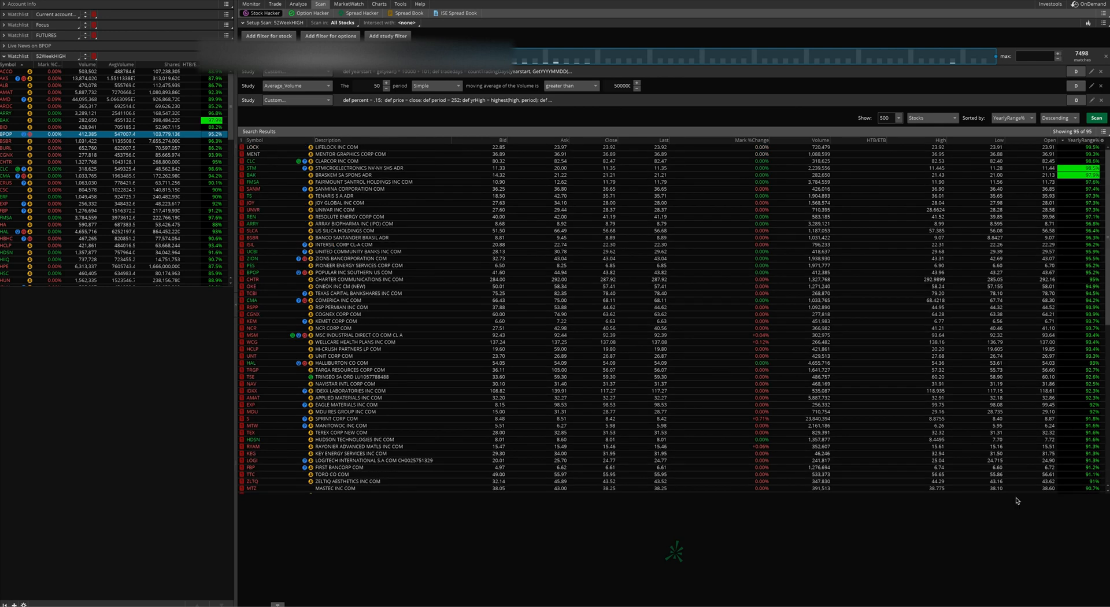
mouse_move(646, 257)
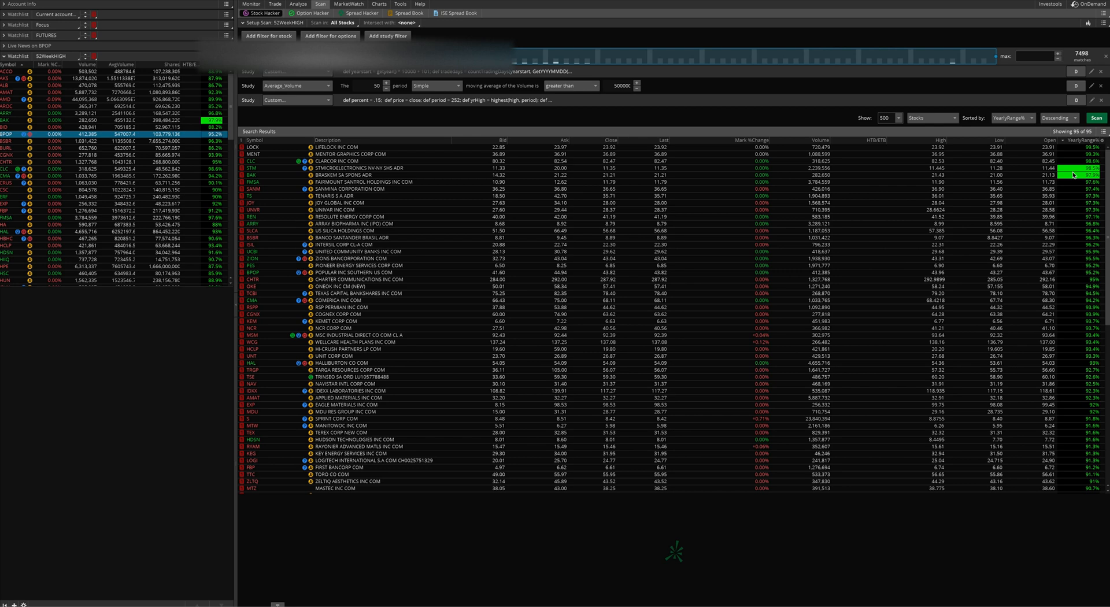
mouse_move(1072, 175)
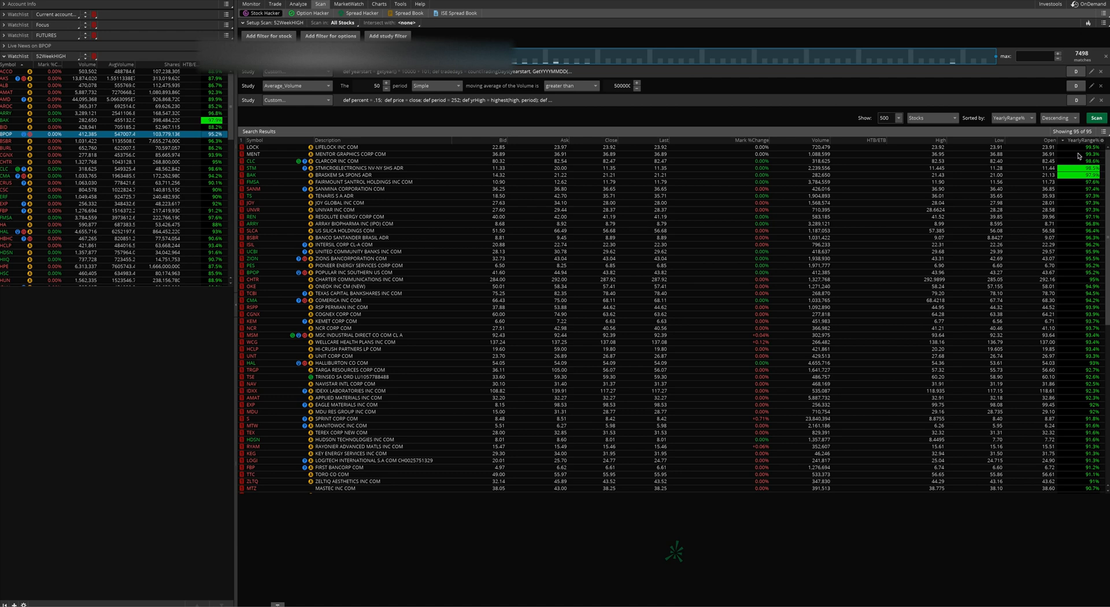
mouse_move(1077, 150)
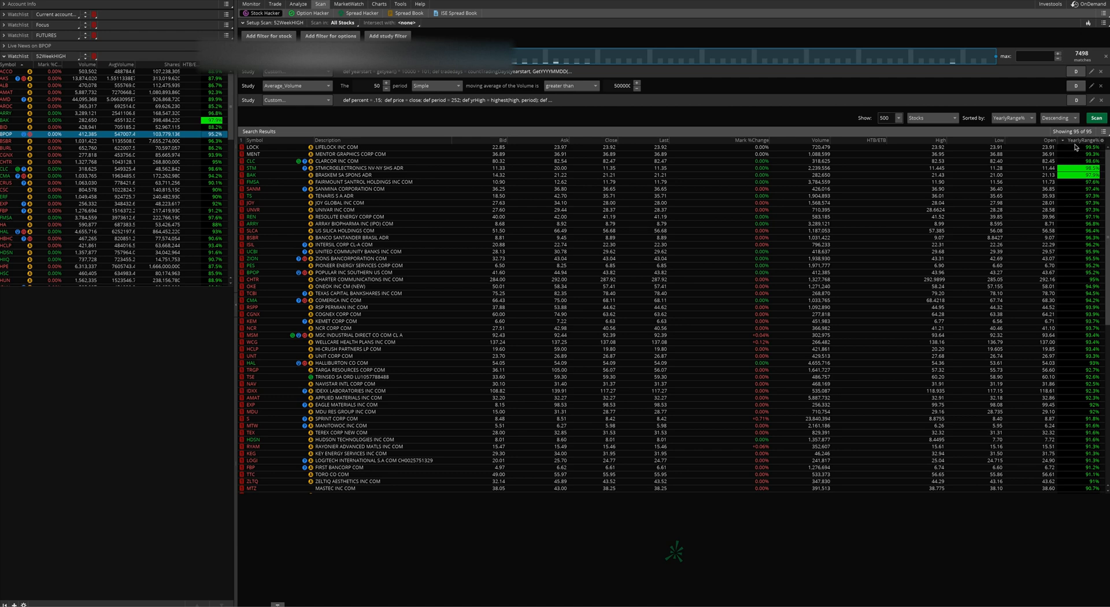
mouse_move(1074, 146)
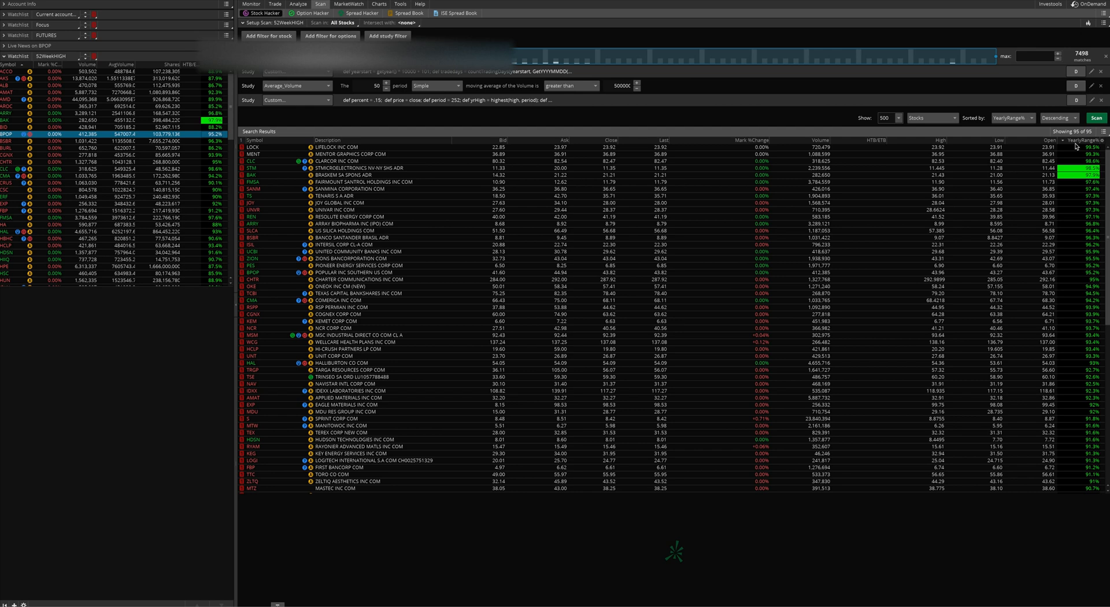
mouse_move(1006, 278)
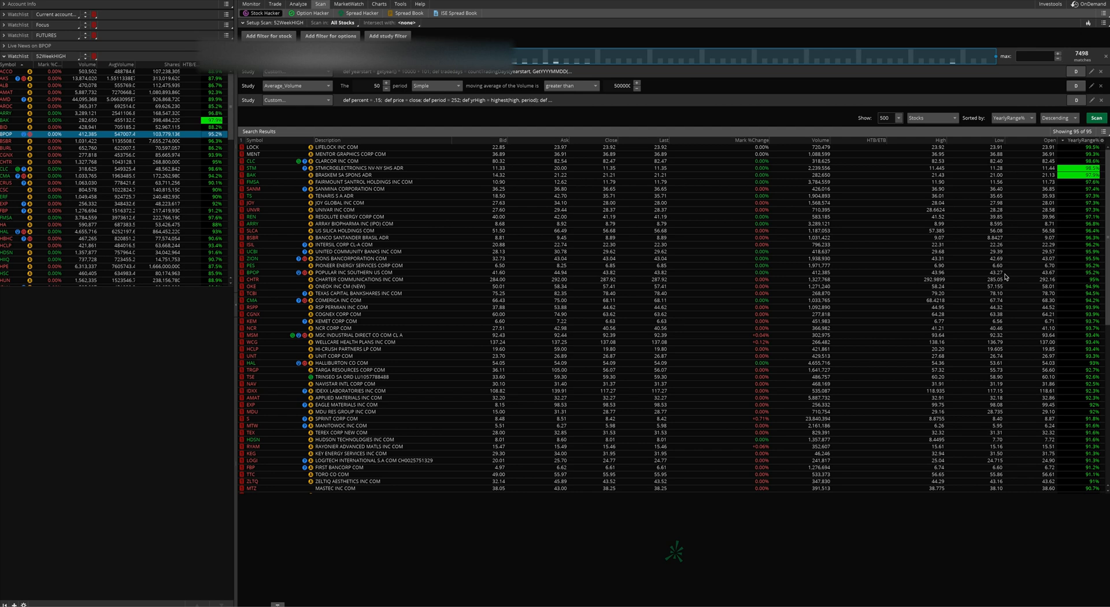
mouse_move(1000, 275)
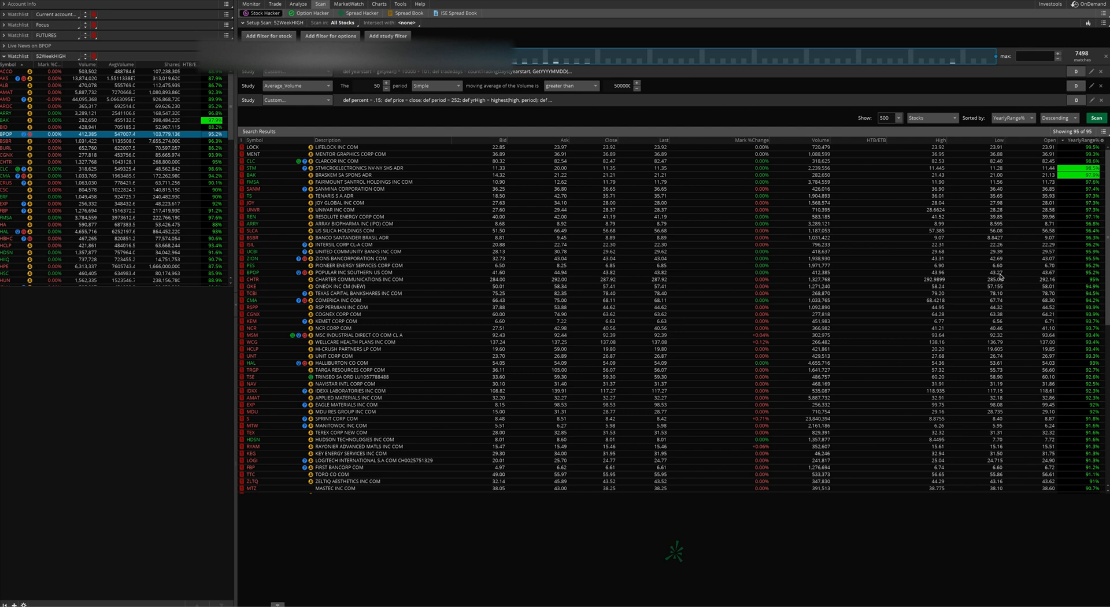
mouse_move(1000, 277)
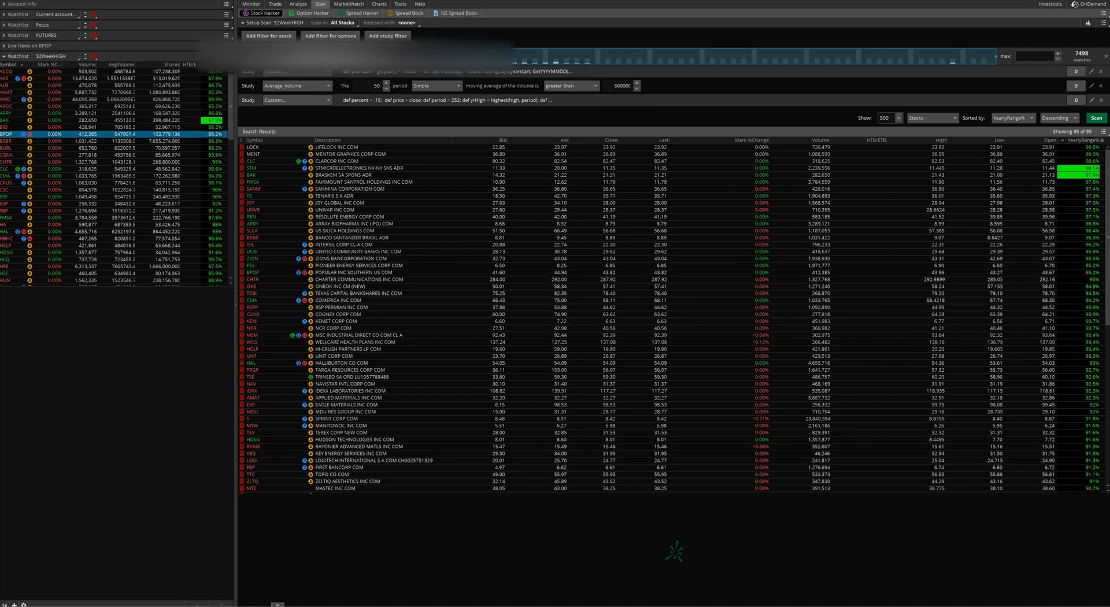